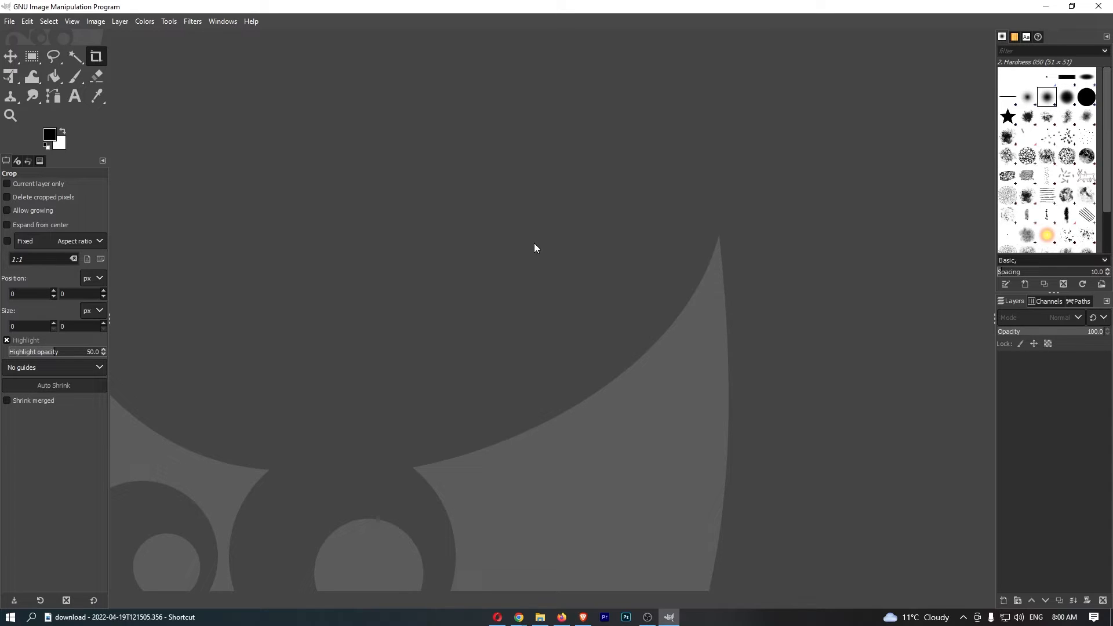
pyautogui.moveTo(520, 189)
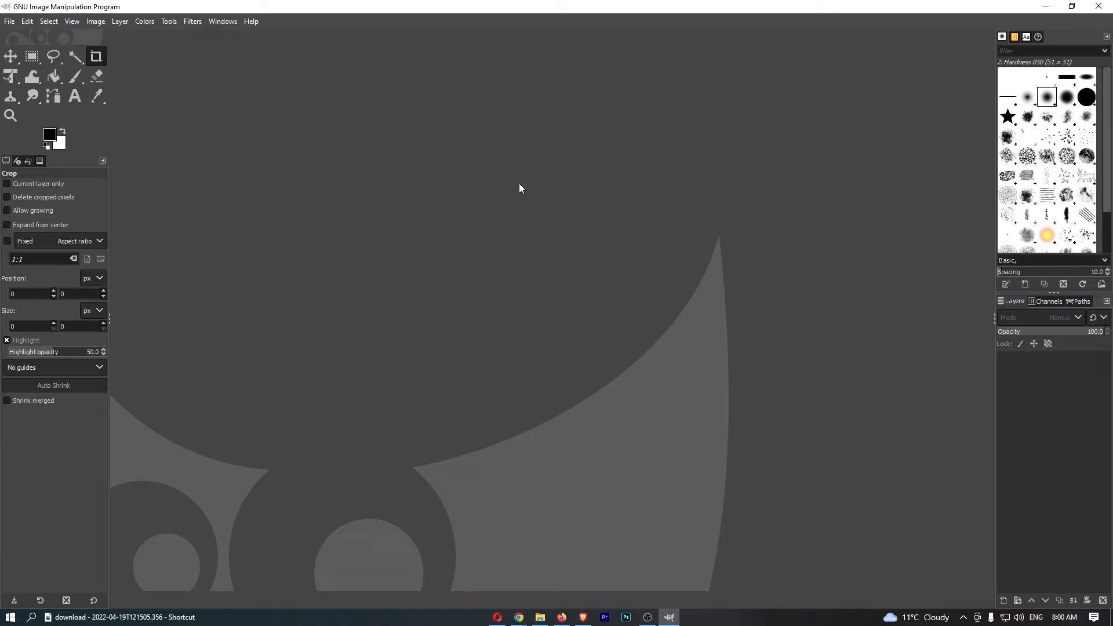
pyautogui.moveTo(335, 311)
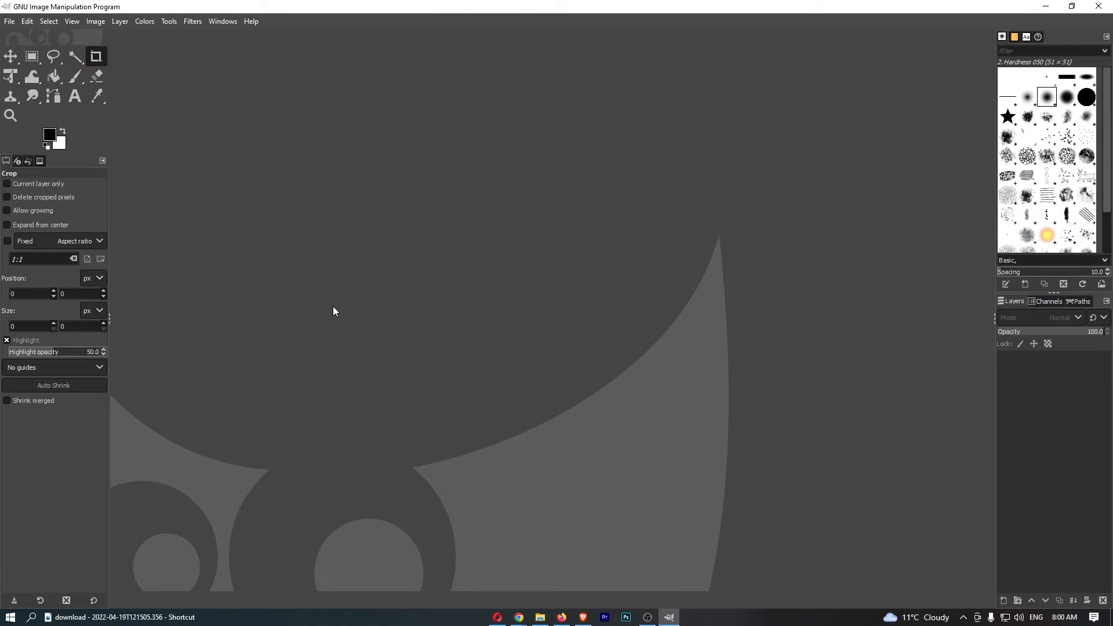
pyautogui.moveTo(707, 98)
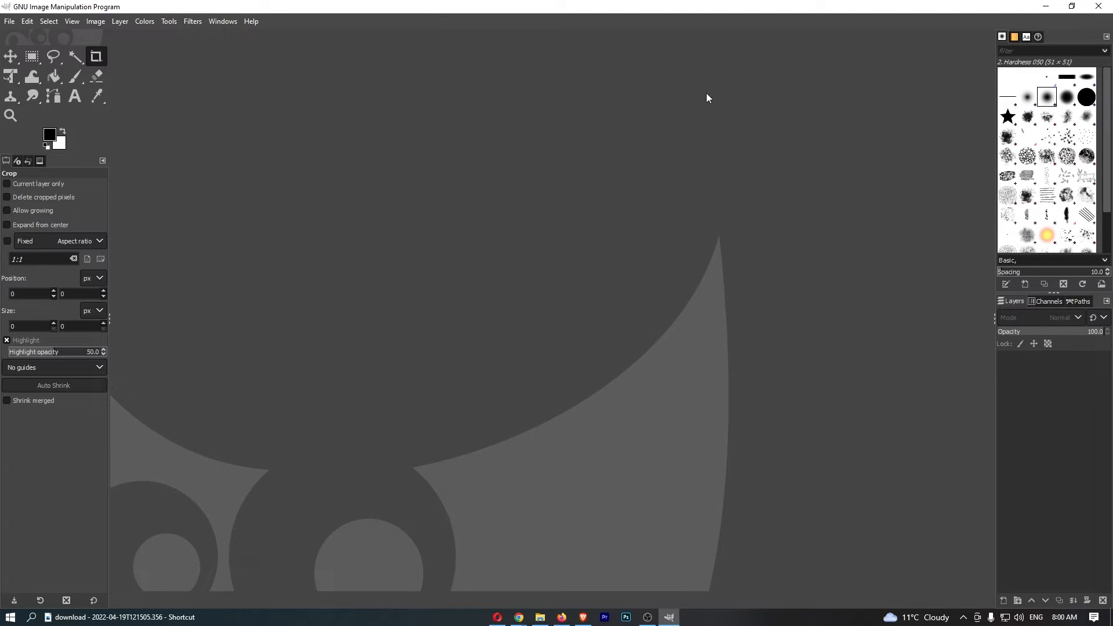
pyautogui.moveTo(661, 381)
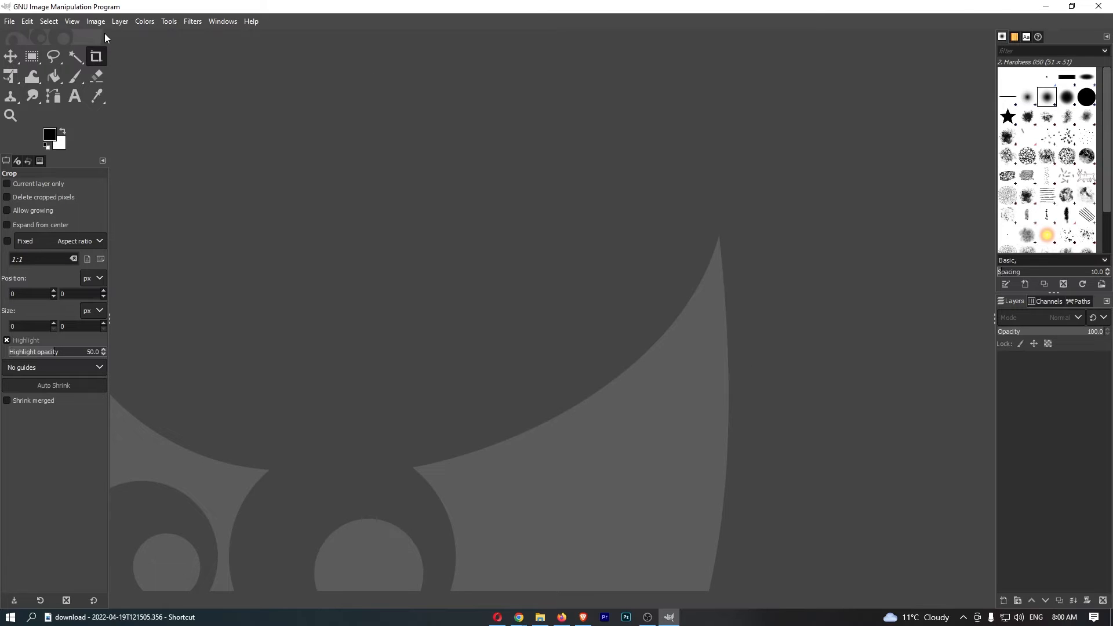
# Start a new image from the File menu
pyautogui.click(10, 21)
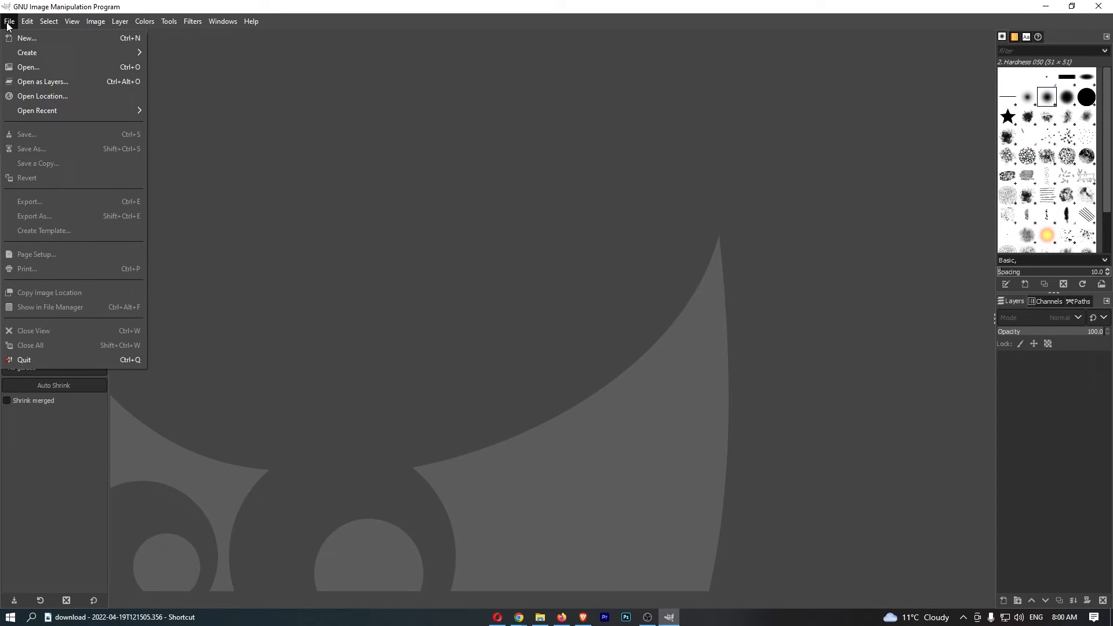
pyautogui.moveTo(76, 237)
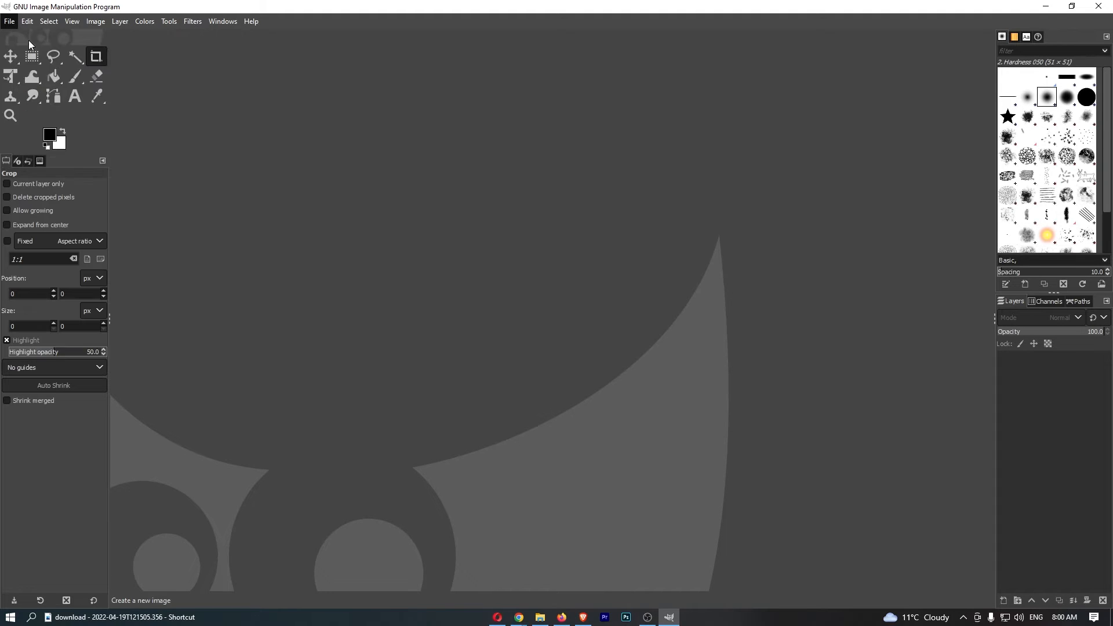
pyautogui.click(9, 21)
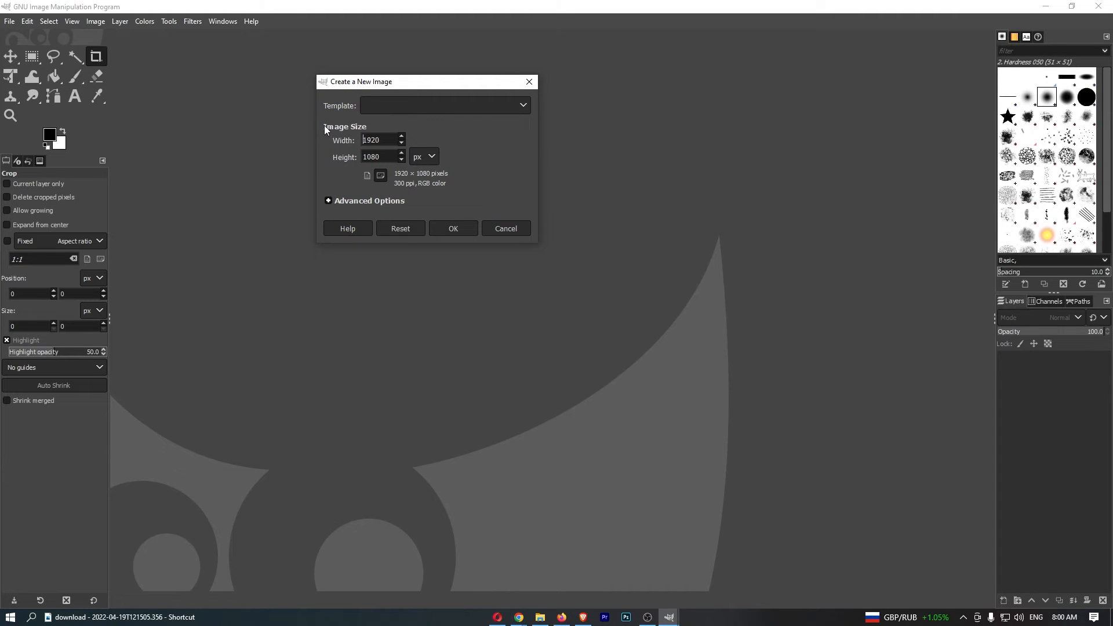
pyautogui.moveTo(347, 129)
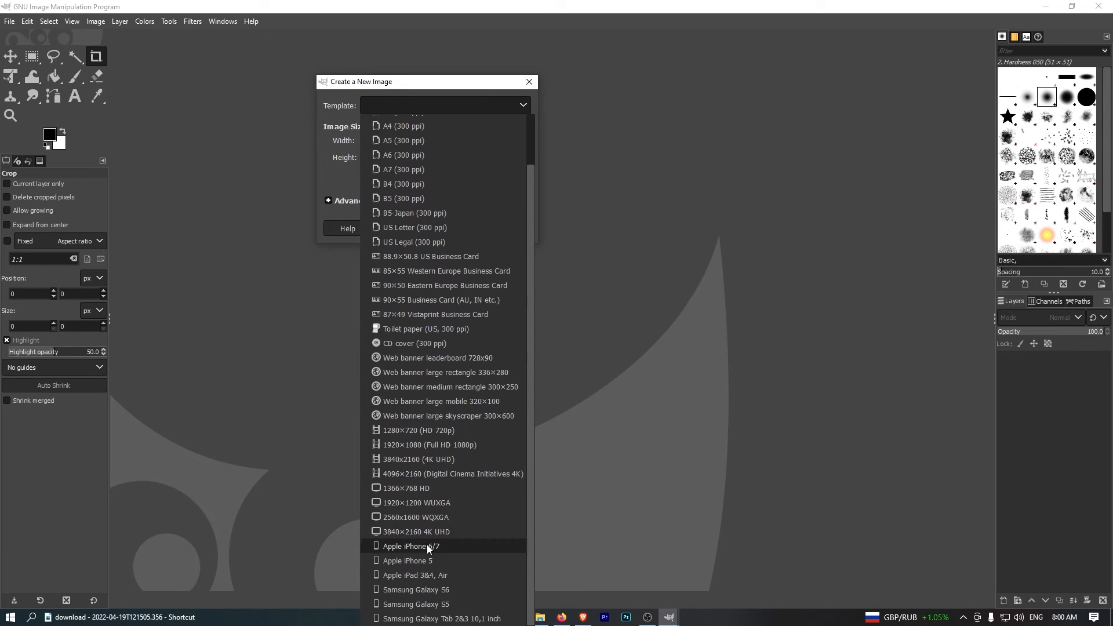
pyautogui.moveTo(470, 228)
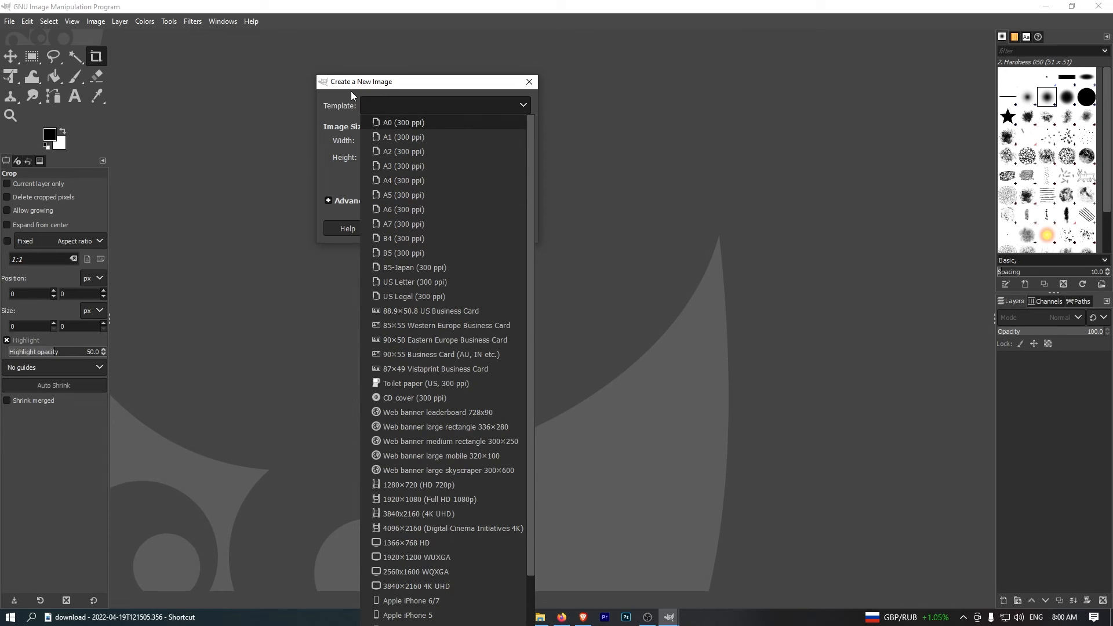
# Keep the 1920 × 1080 px size with no template and confirm the new image
pyautogui.click(420, 499)
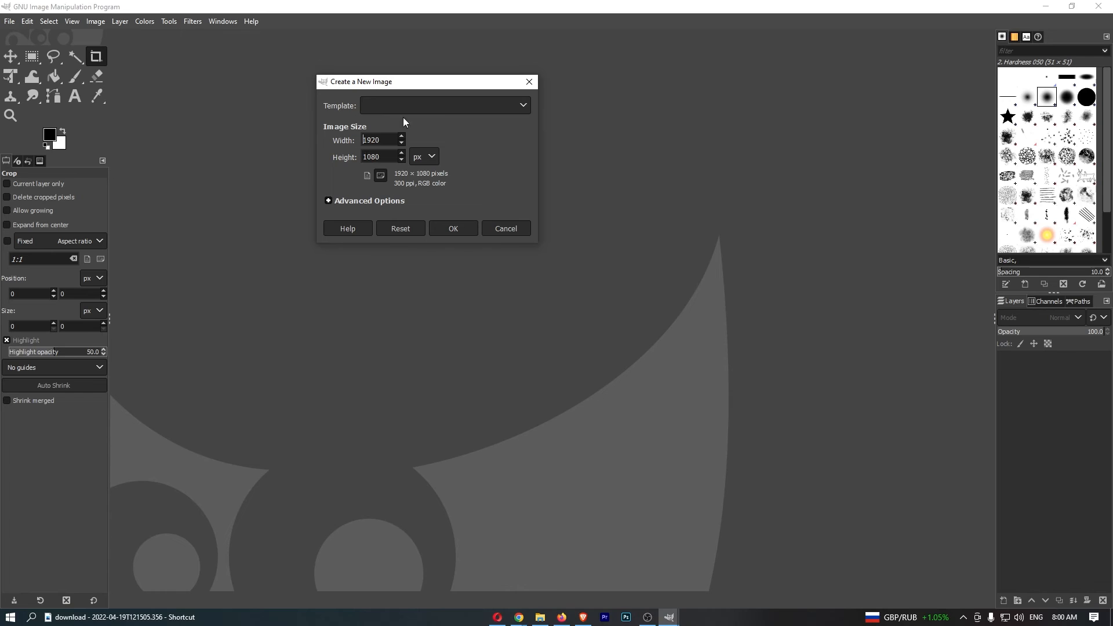
pyautogui.click(453, 228)
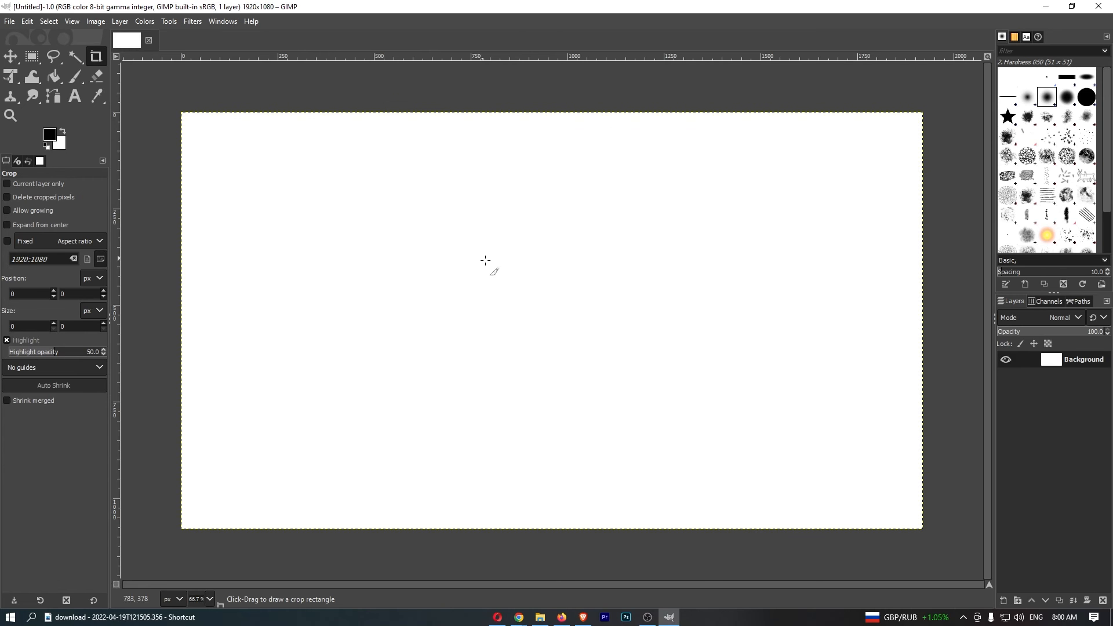
# Select the Move tool over the new blank white canvas
pyautogui.click(11, 56)
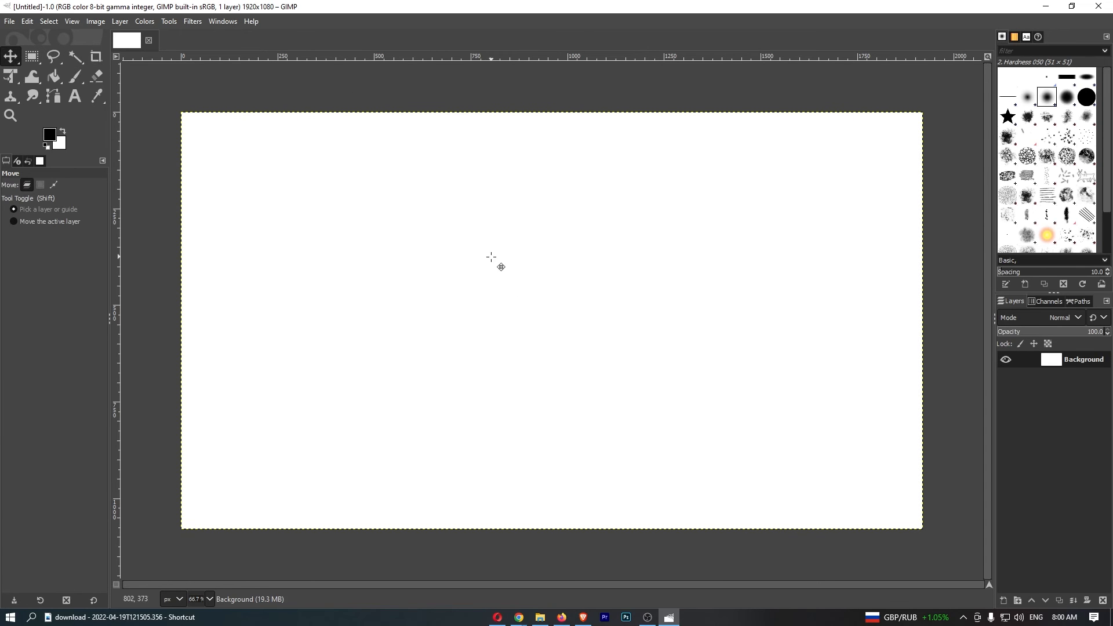
pyautogui.moveTo(505, 277)
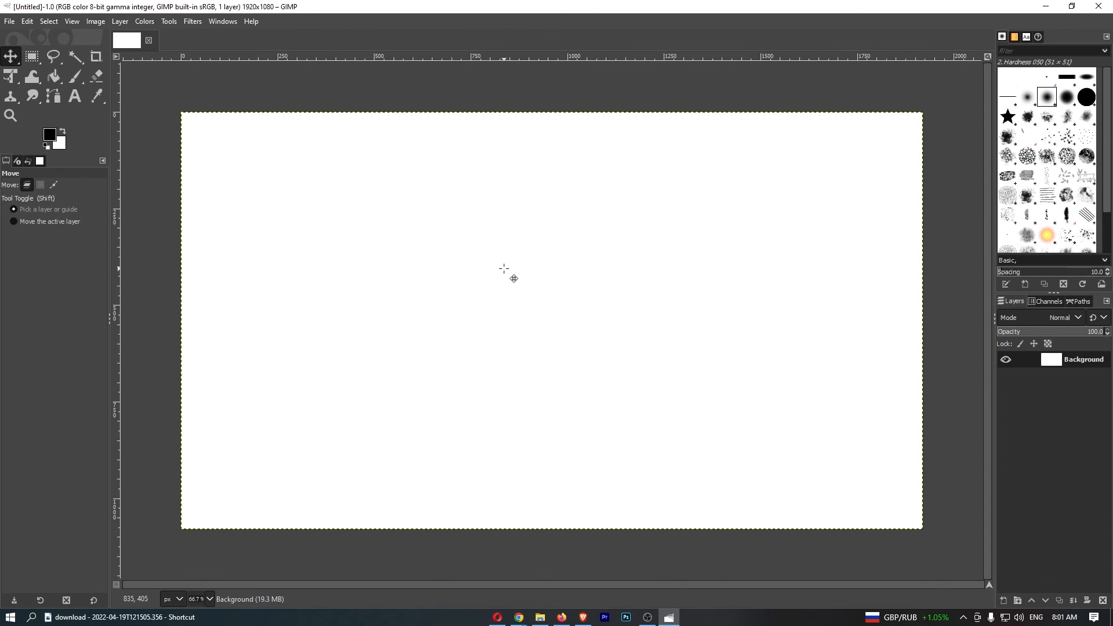